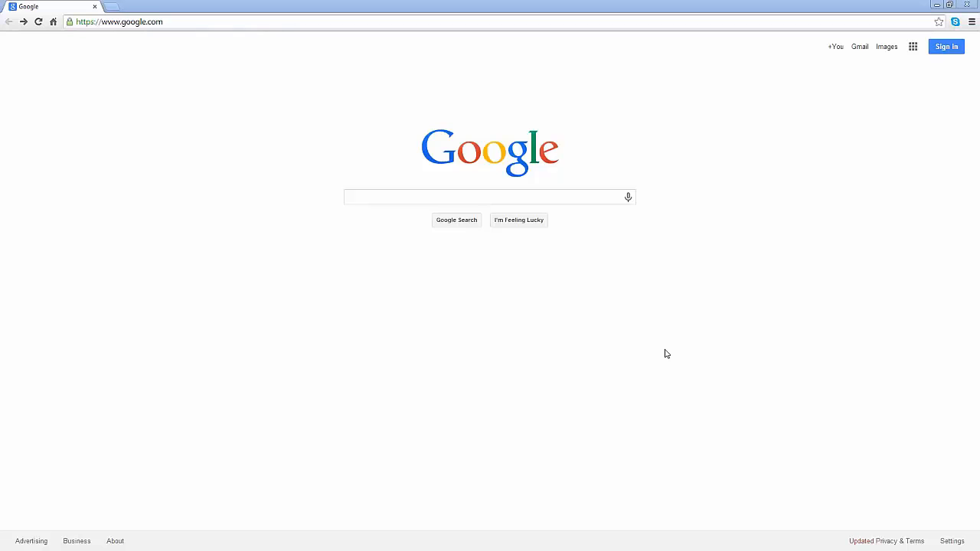
mouse_move(386, 239)
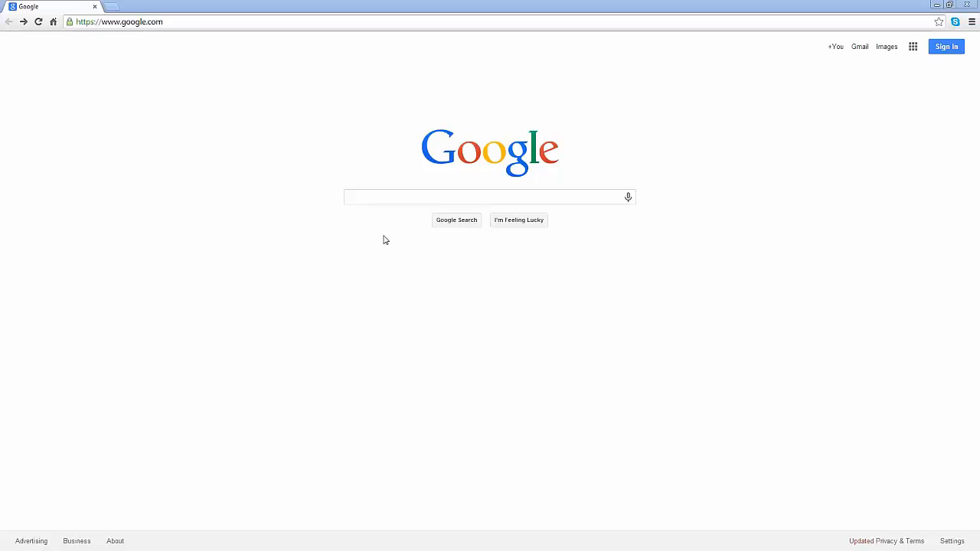
left_click(120, 22)
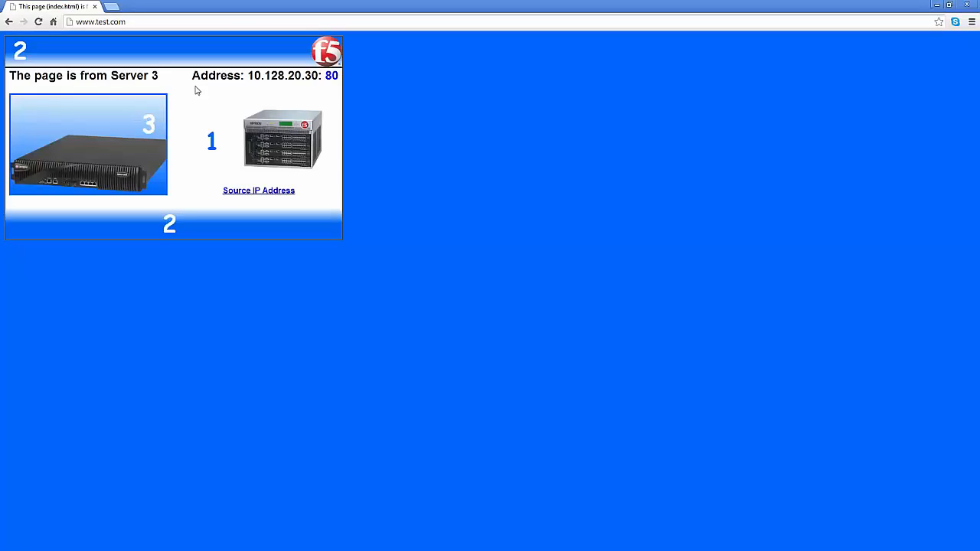
mouse_move(460, 183)
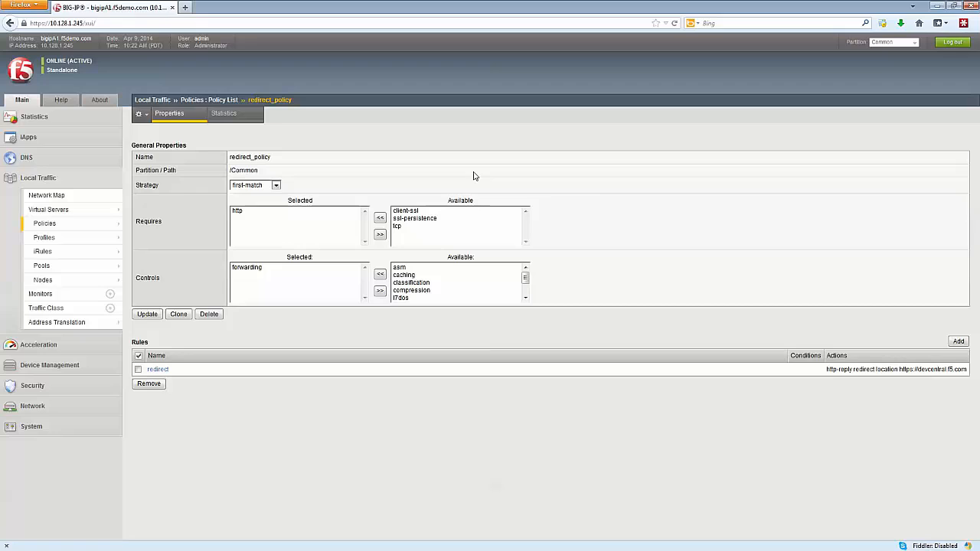
mouse_move(452, 174)
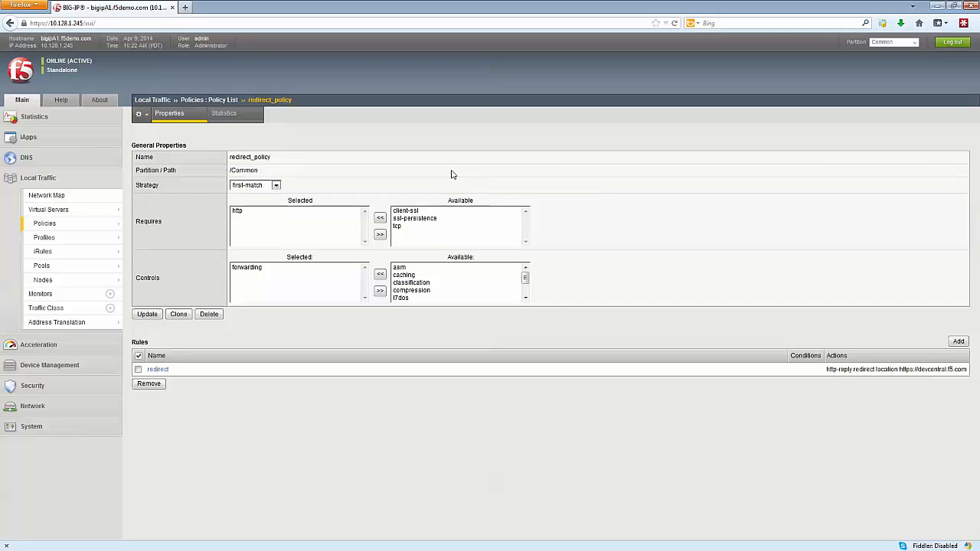
mouse_move(365, 182)
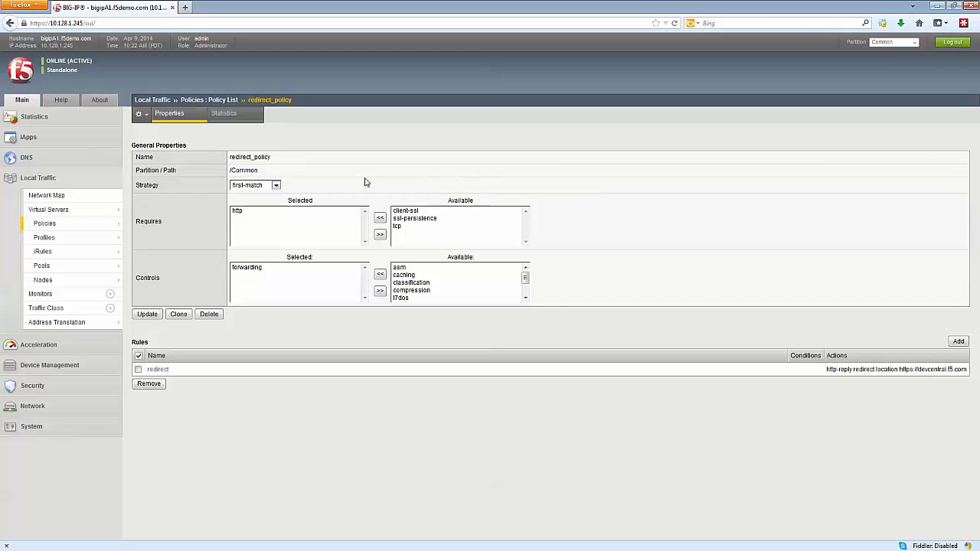
mouse_move(337, 184)
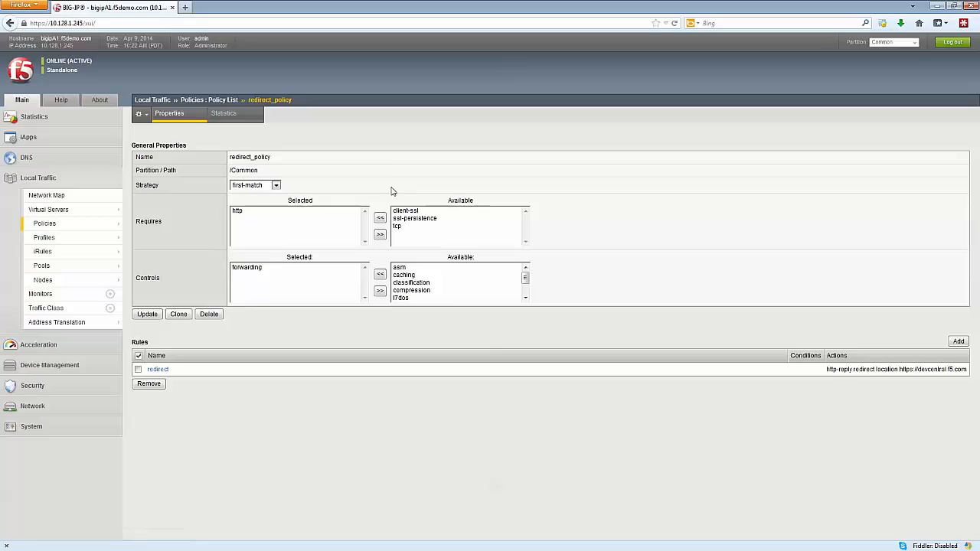
mouse_move(394, 178)
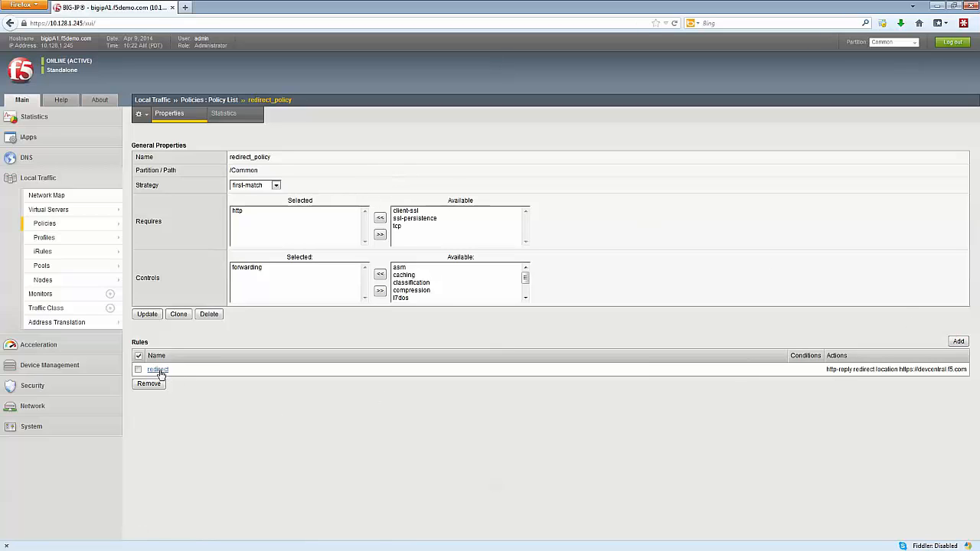
left_click(156, 369)
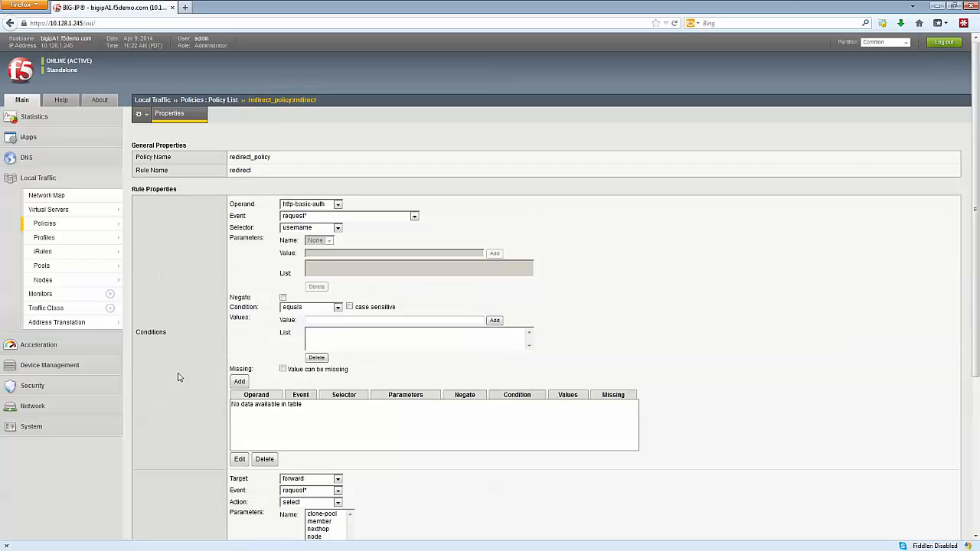
scroll("down", 3)
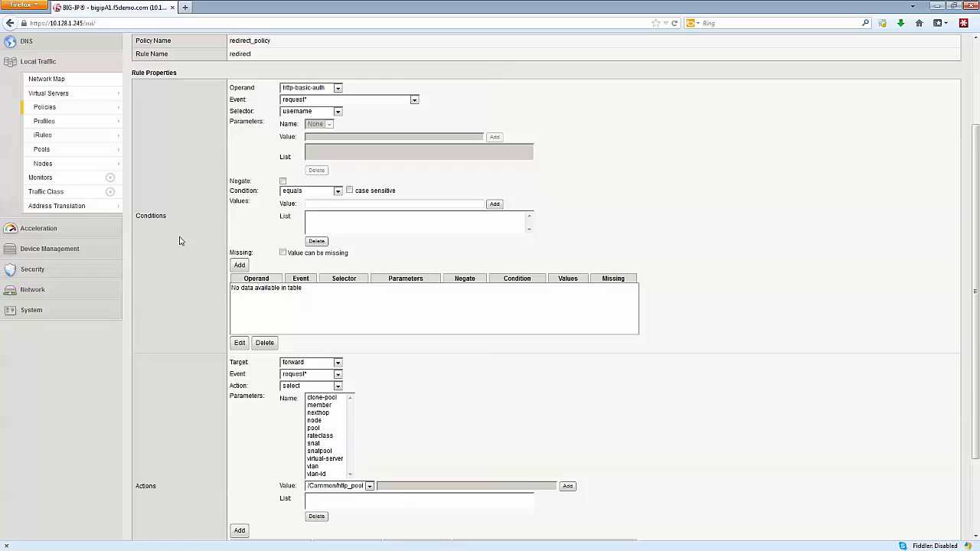
scroll("down", 3)
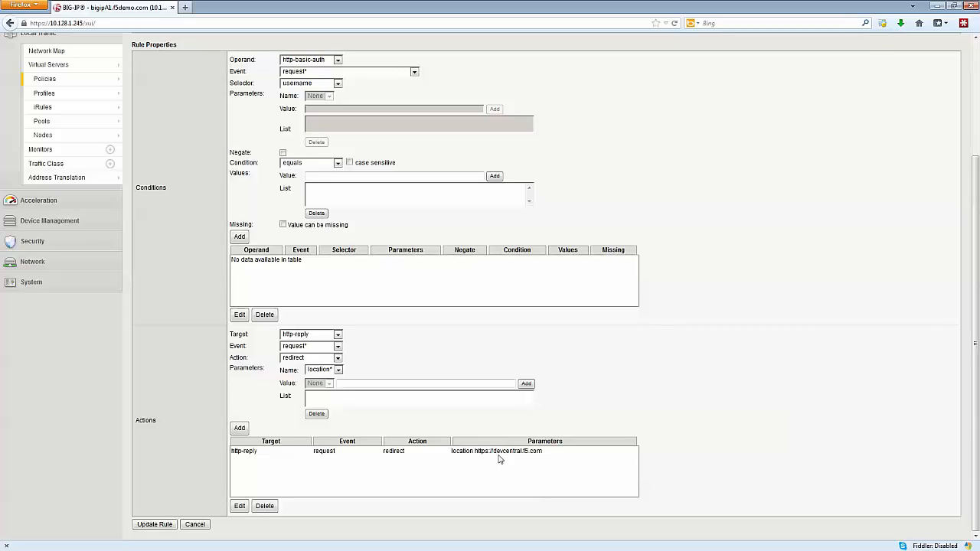
mouse_move(268, 460)
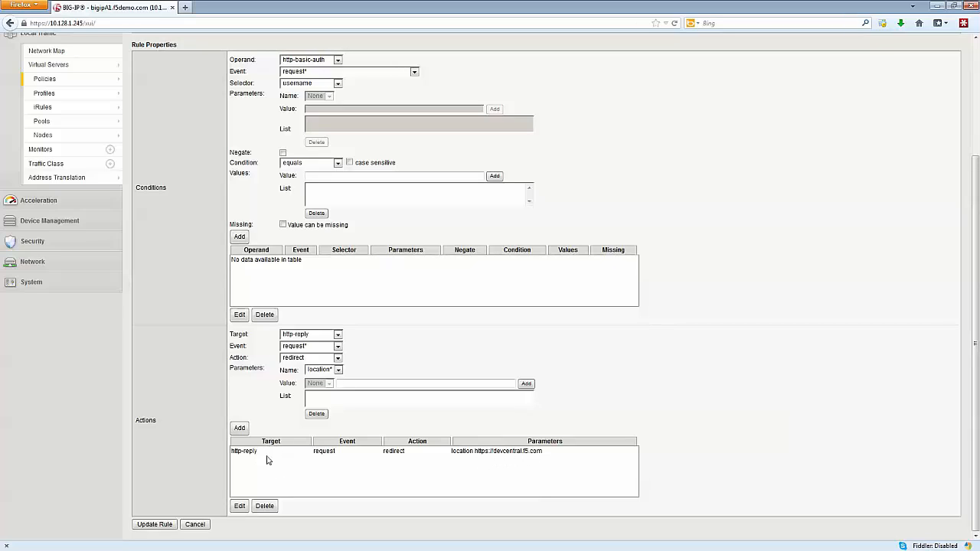
mouse_move(288, 456)
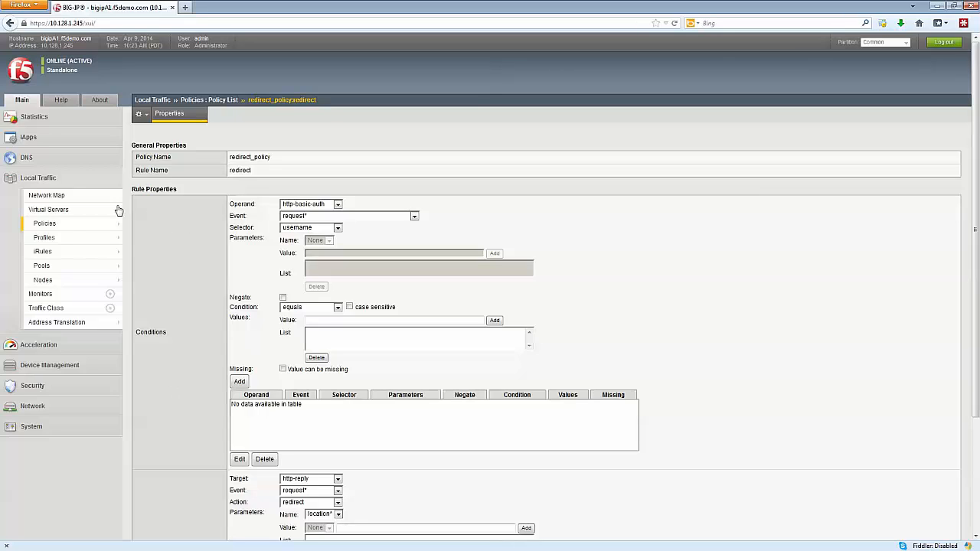
- View the resources attached to the http_vs virtual server
left_click(49, 209)
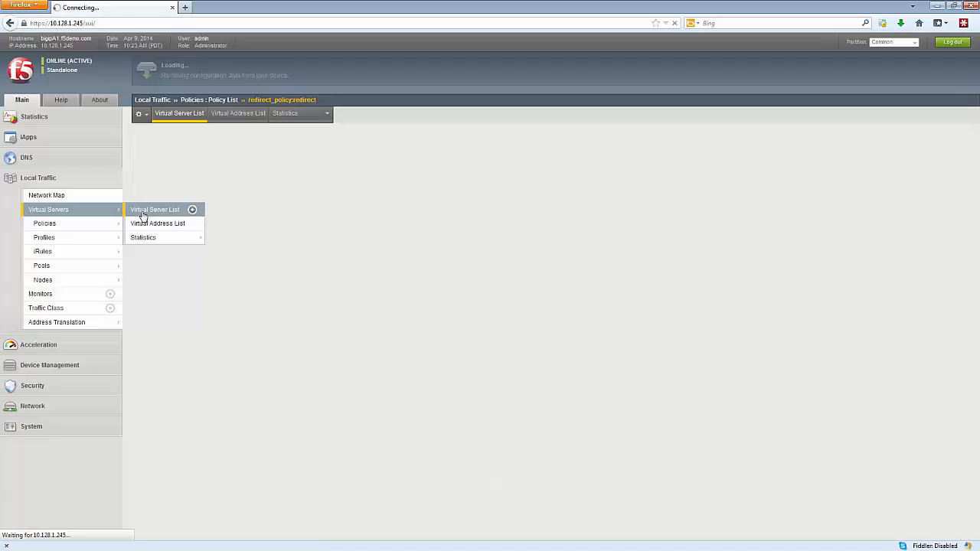
left_click(153, 208)
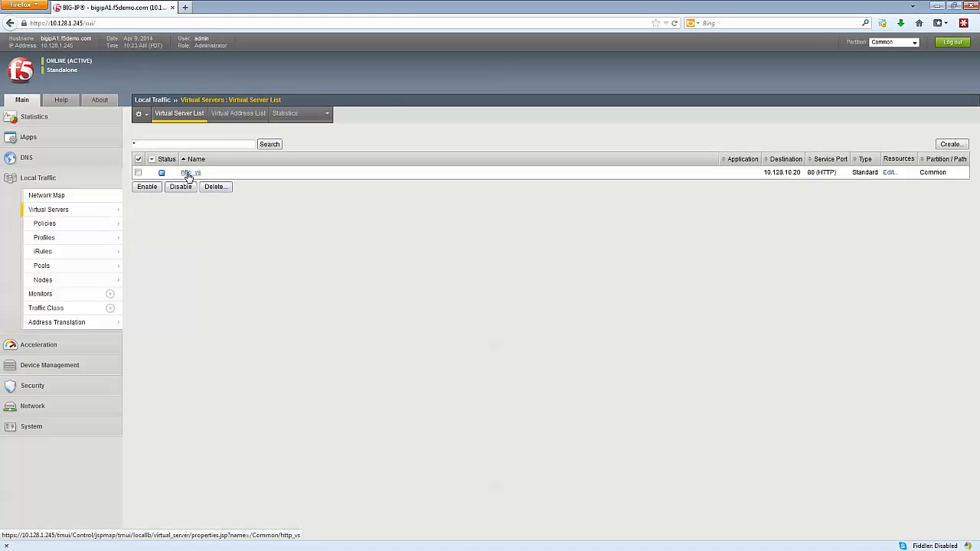
left_click(190, 172)
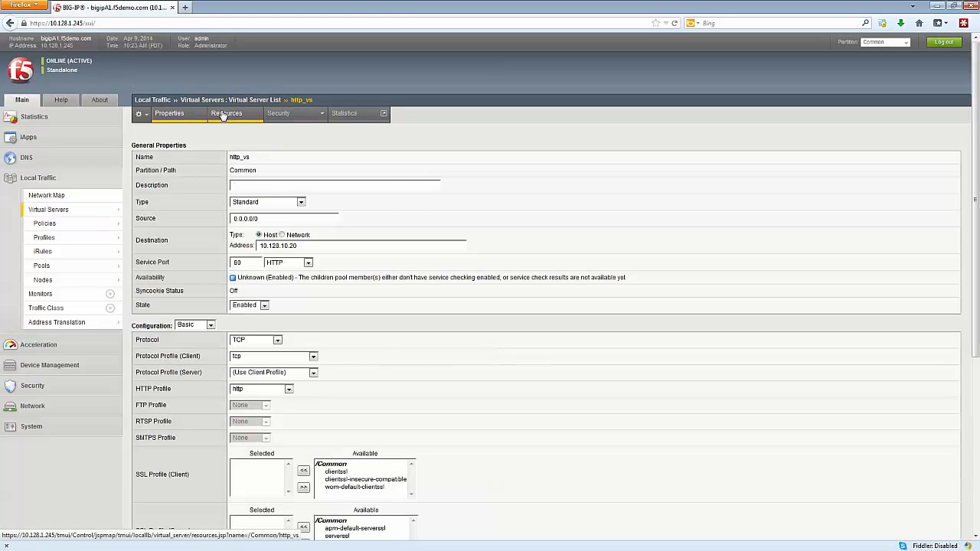
left_click(226, 113)
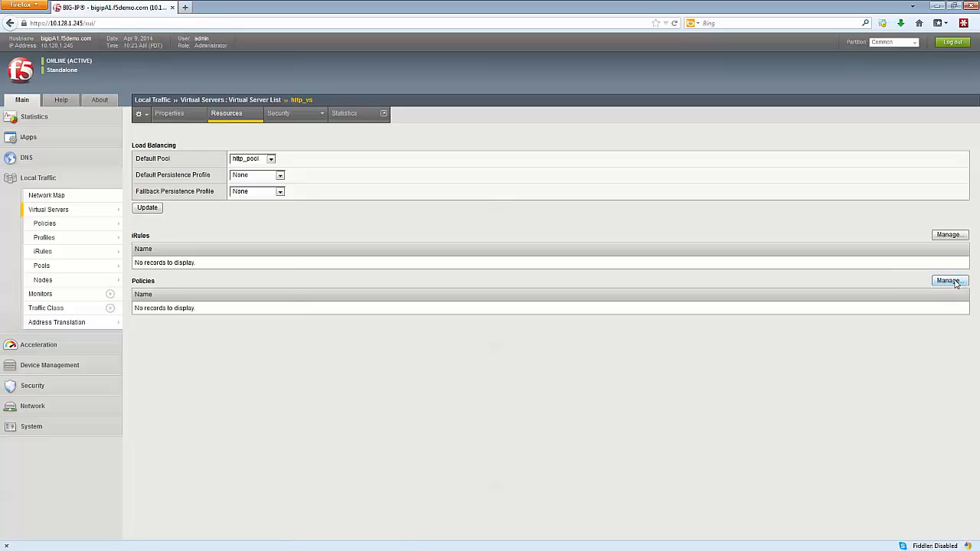
left_click(949, 281)
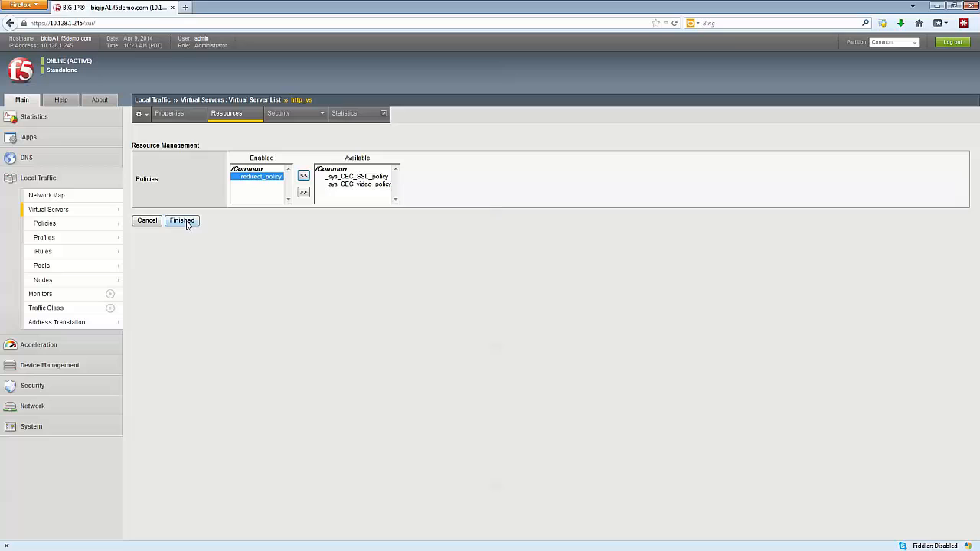
left_click(181, 221)
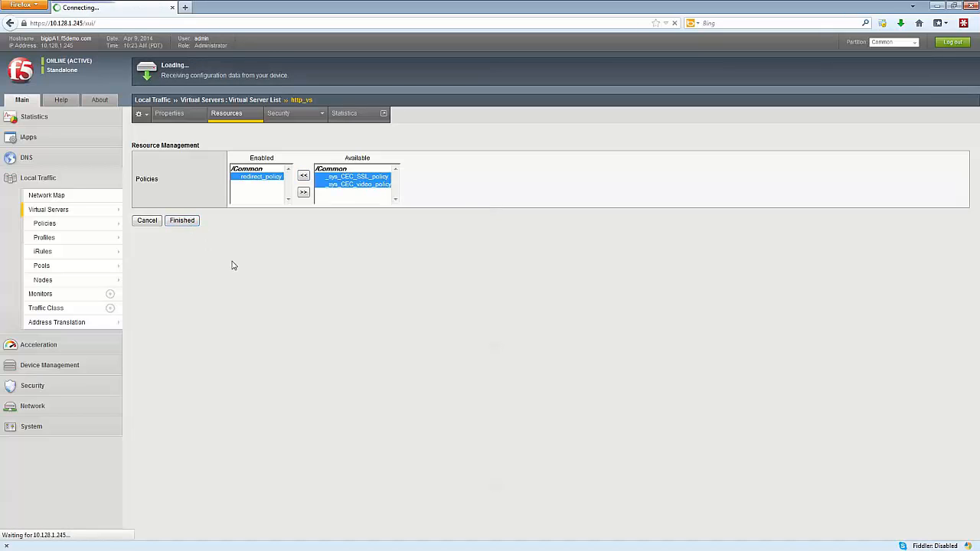
left_click(181, 220)
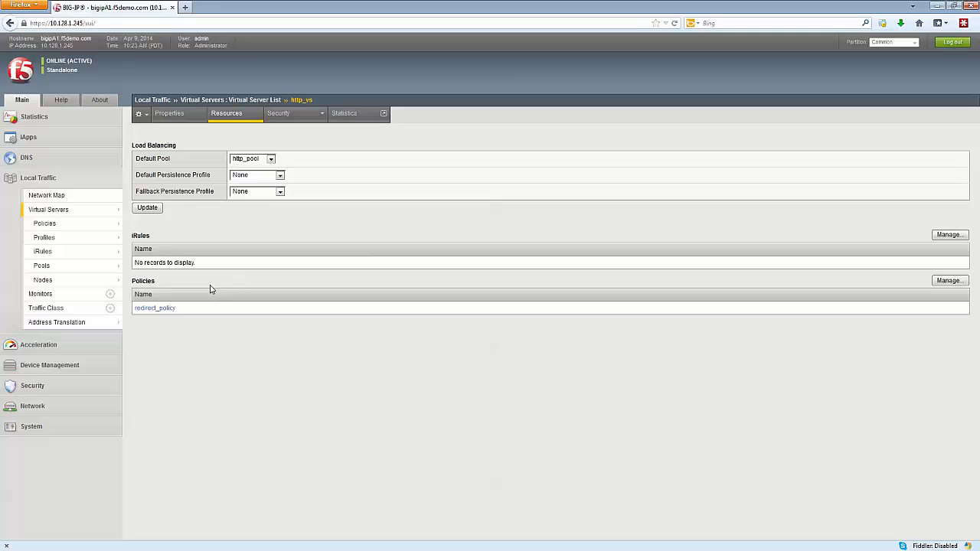
mouse_move(200, 285)
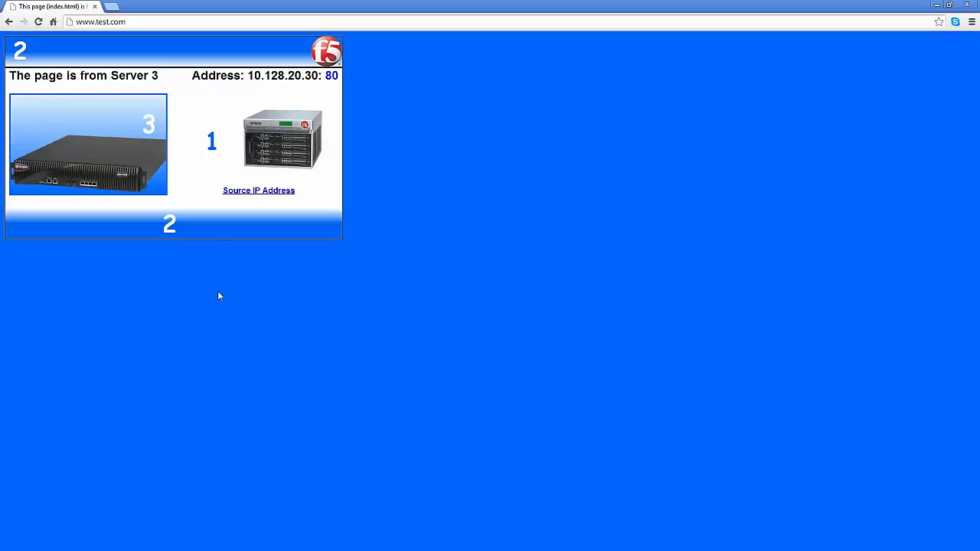
left_click(100, 21)
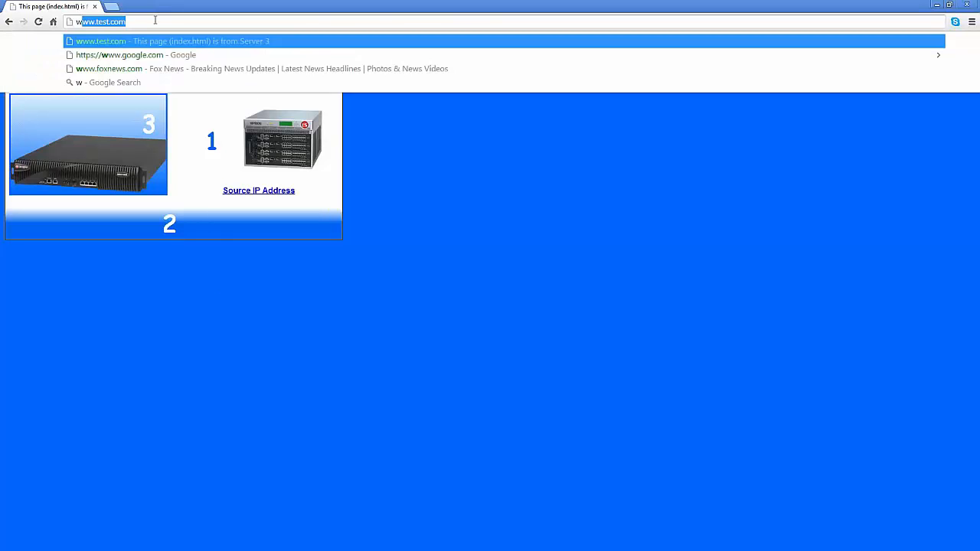